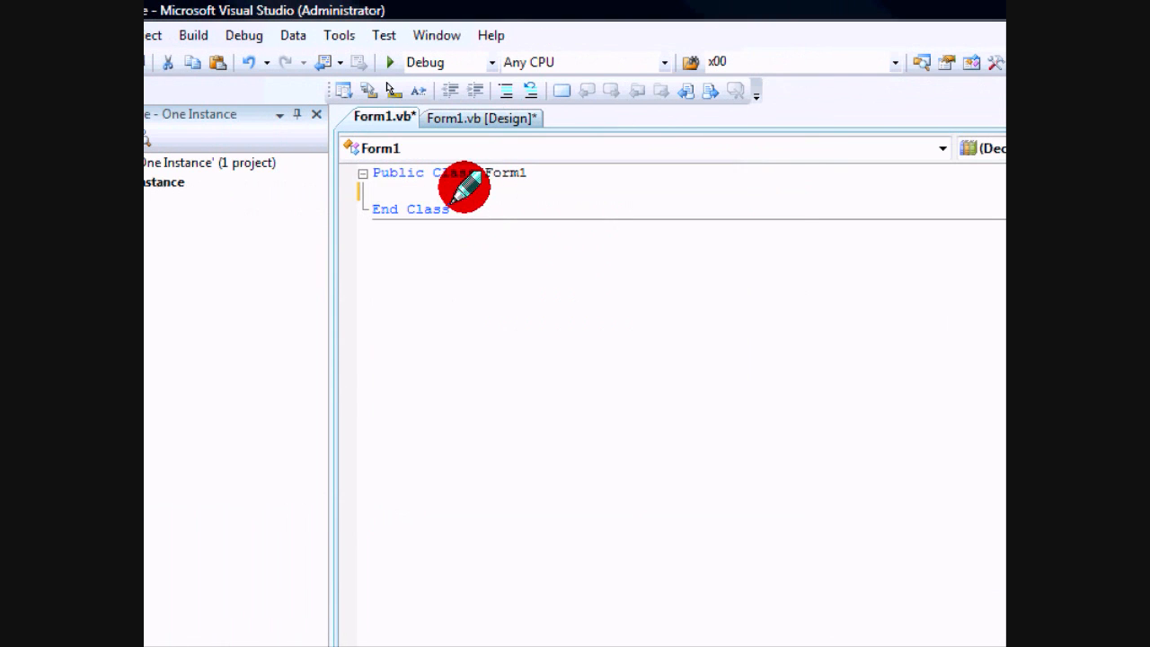
Step: Generate the empty Form1_Load handler via the (Form1 Events) and Load dropdowns
left_click(481, 117)
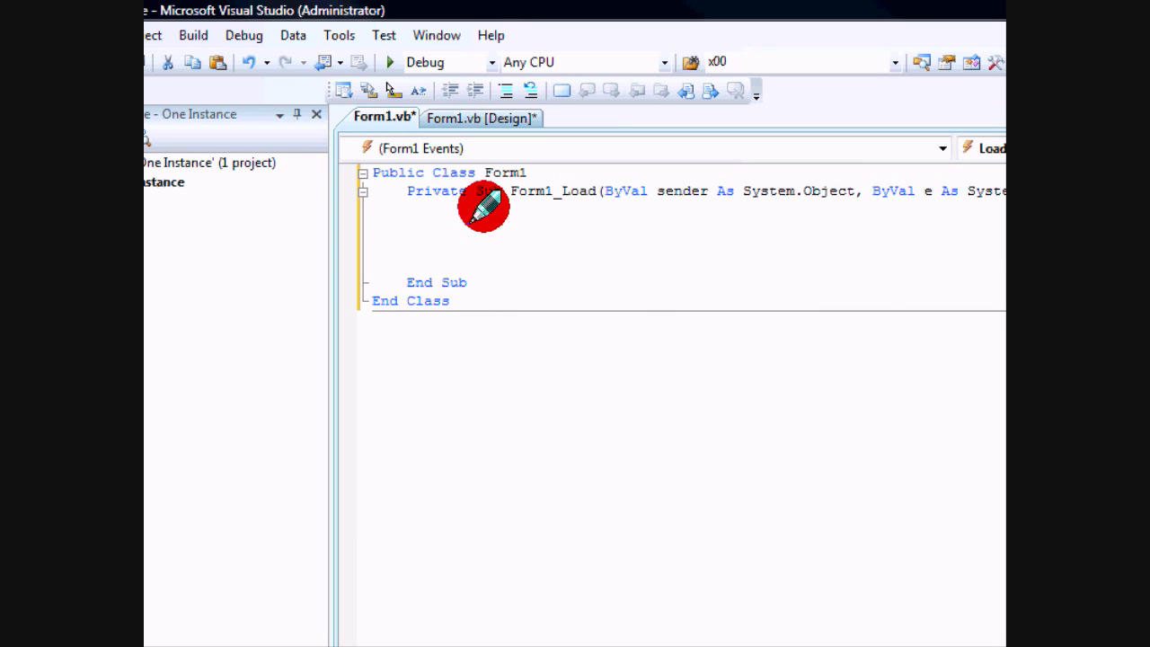
Step: Declare p As Process, count As Integer and MyProgram As String = ""
type("process")
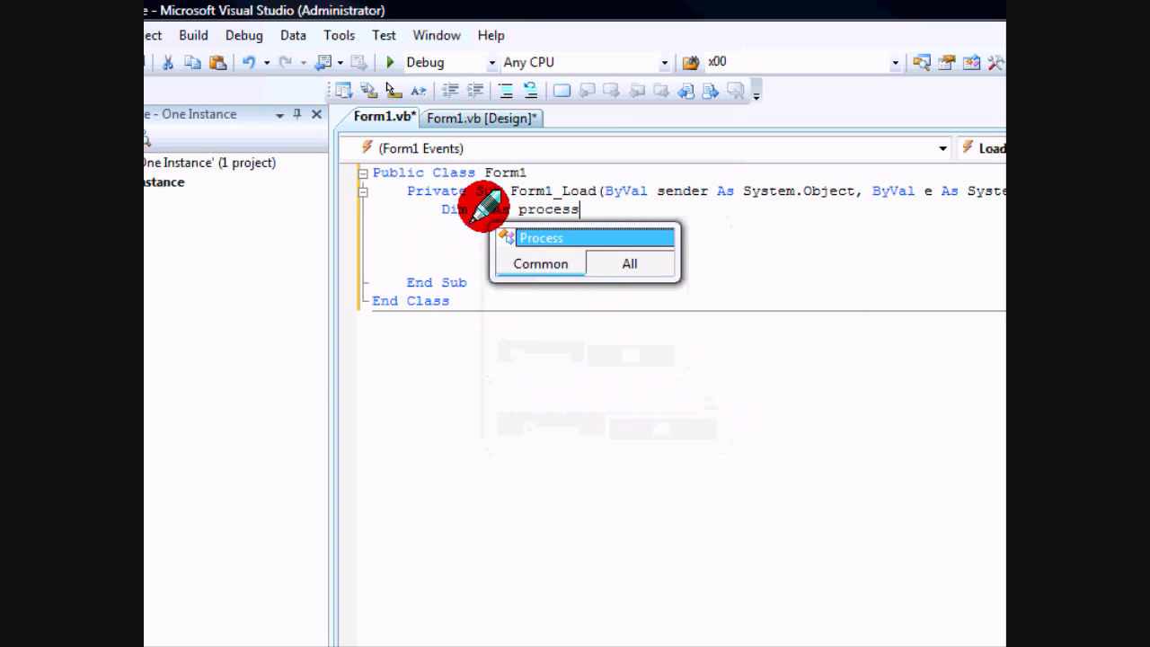
type(", count As inte")
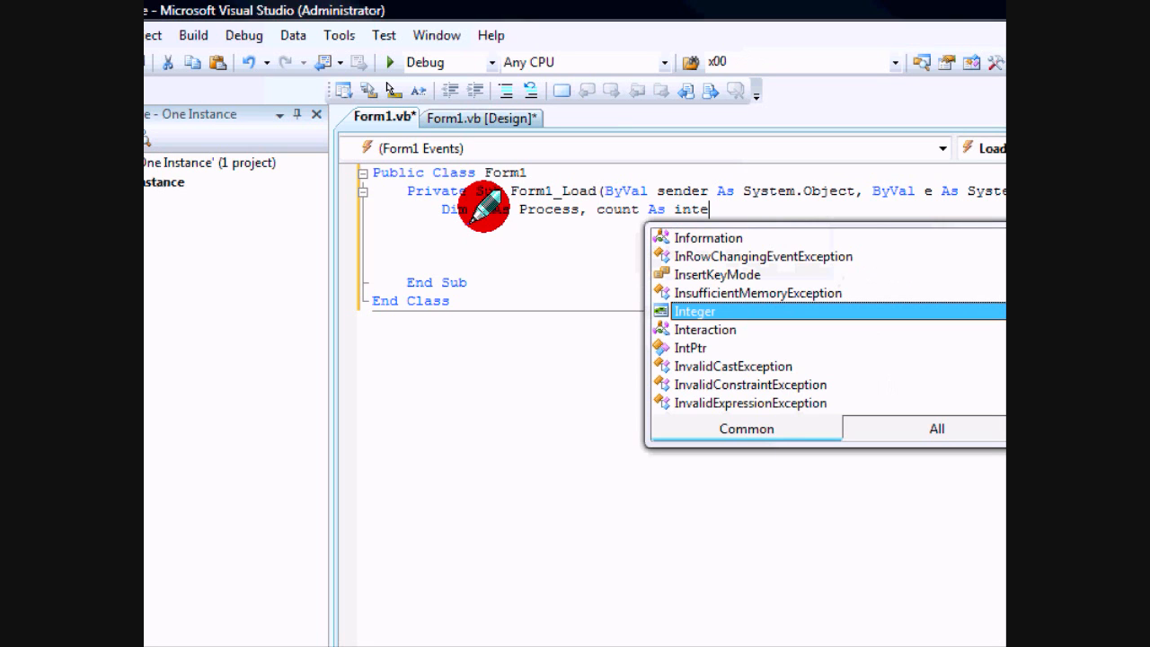
type(",")
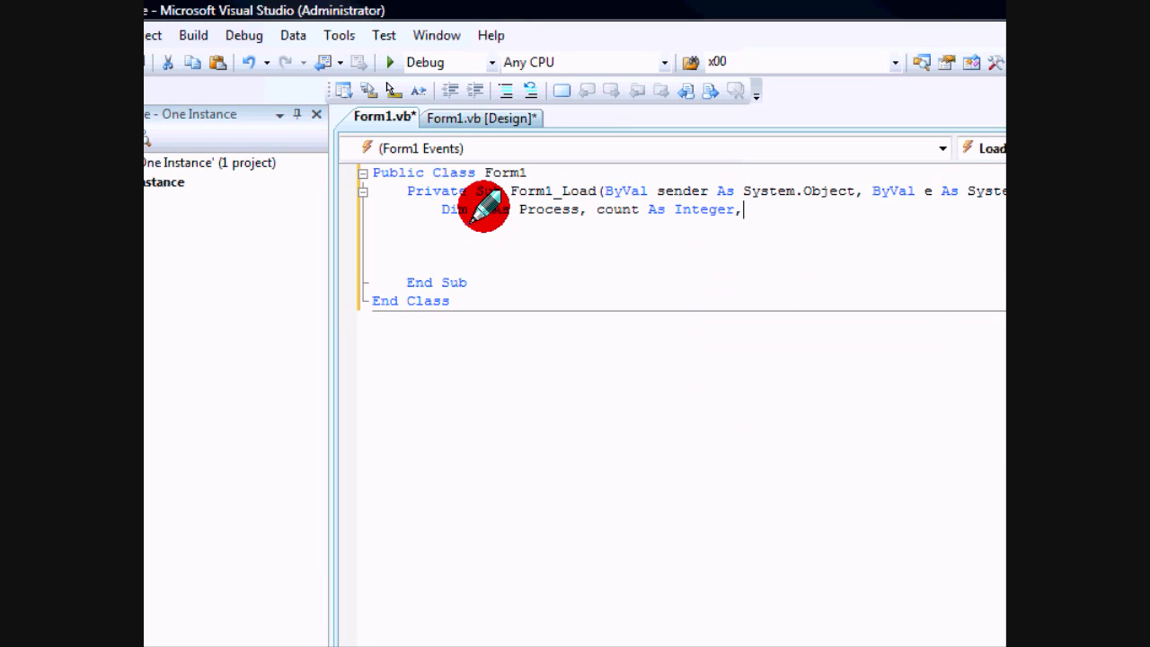
type("M")
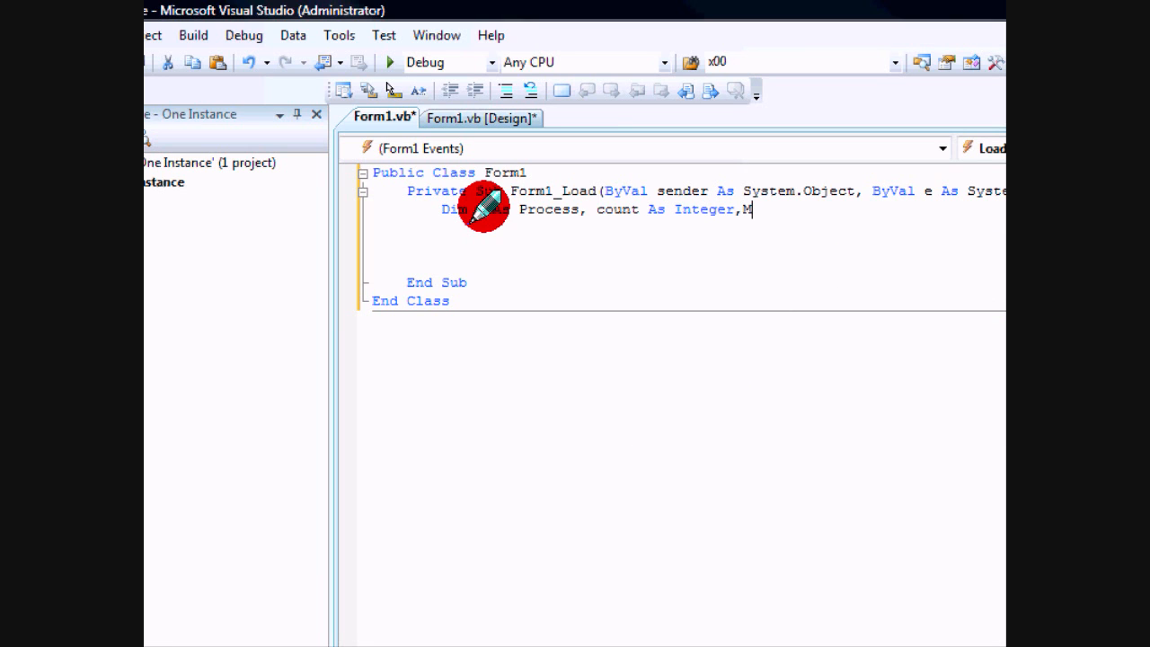
type("yProgram")
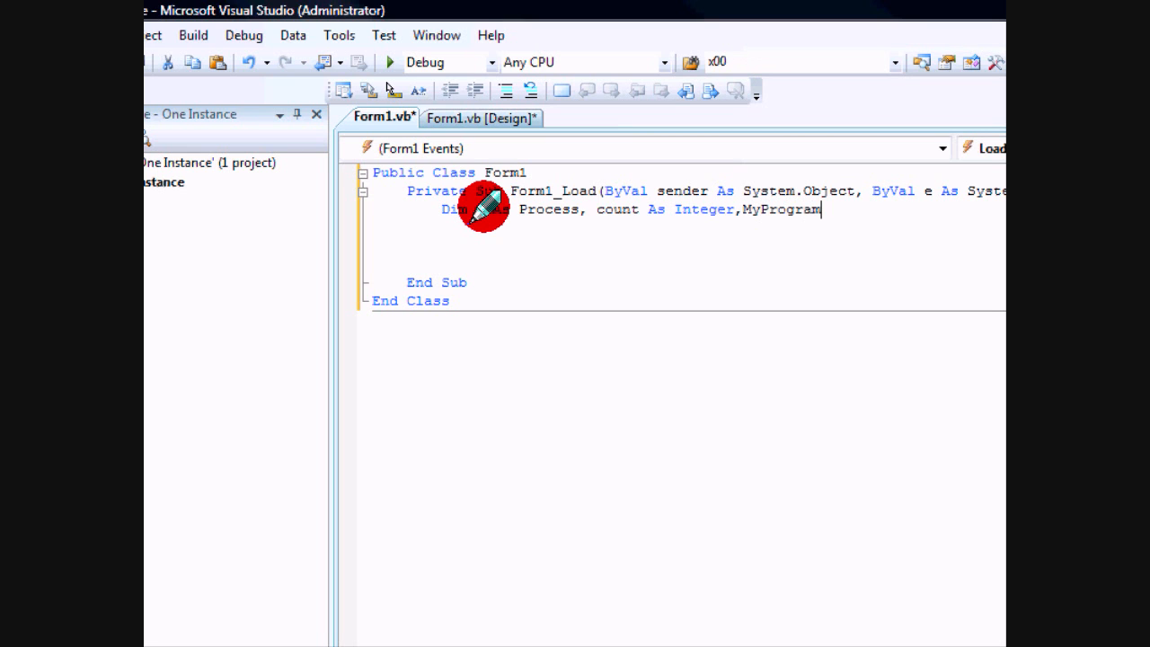
type("As string = \"")
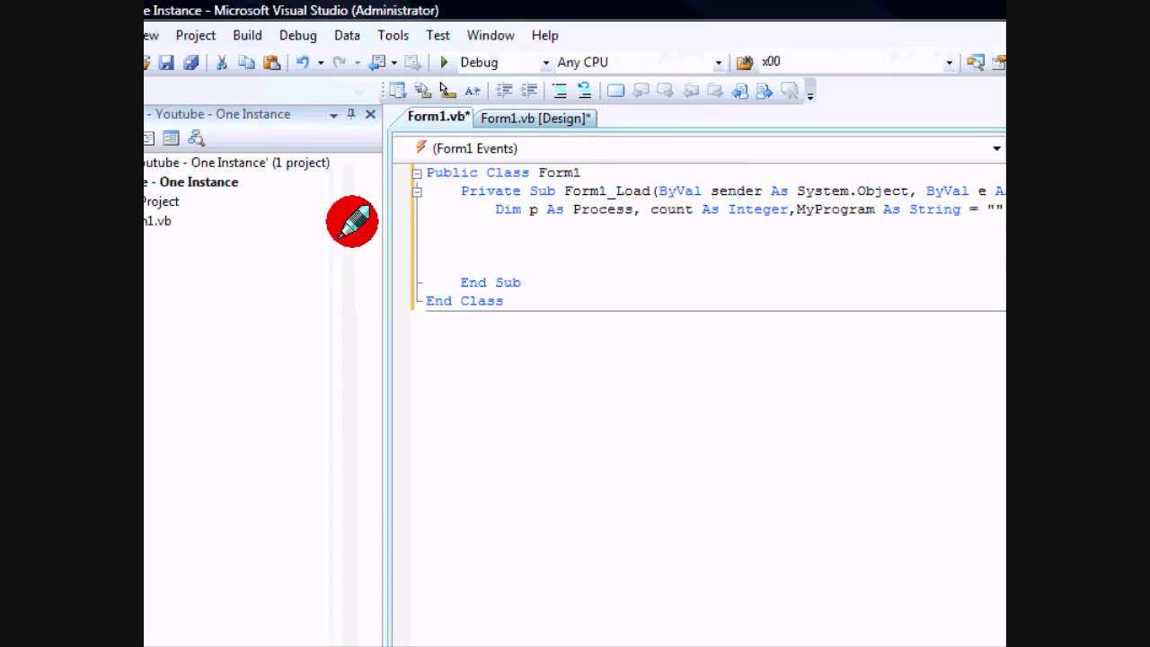
Step: Set MyProgram to "Youtube - One Instance" and start a new line below the declarations
right_click(238, 181)
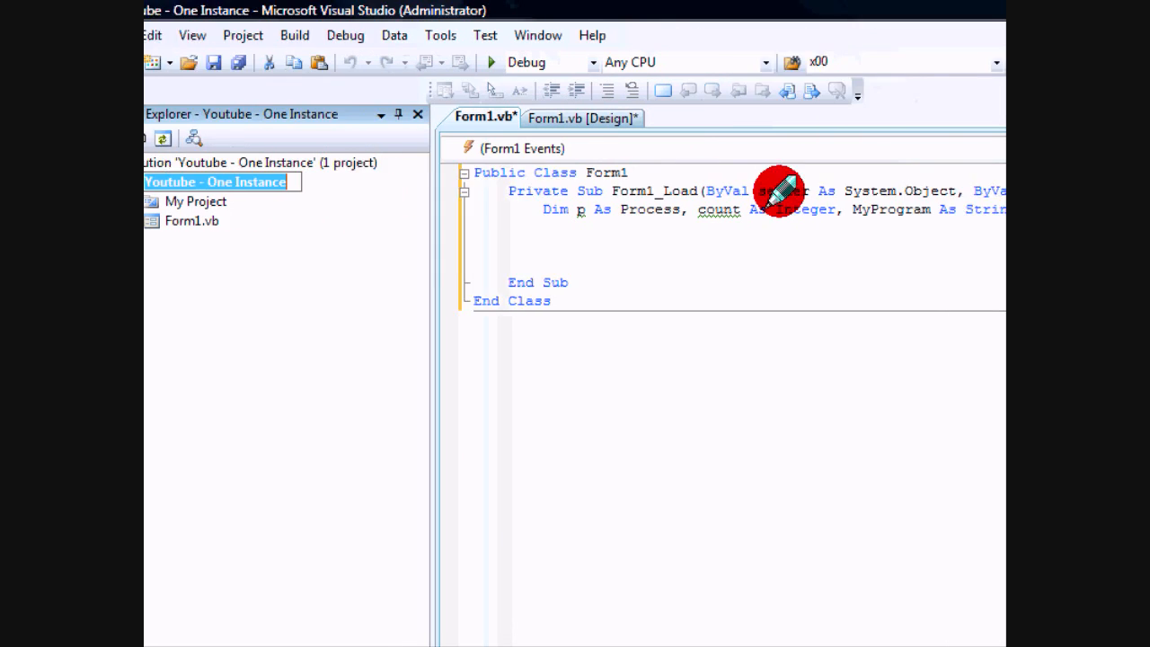
type("\"Youtube - One Instance\"")
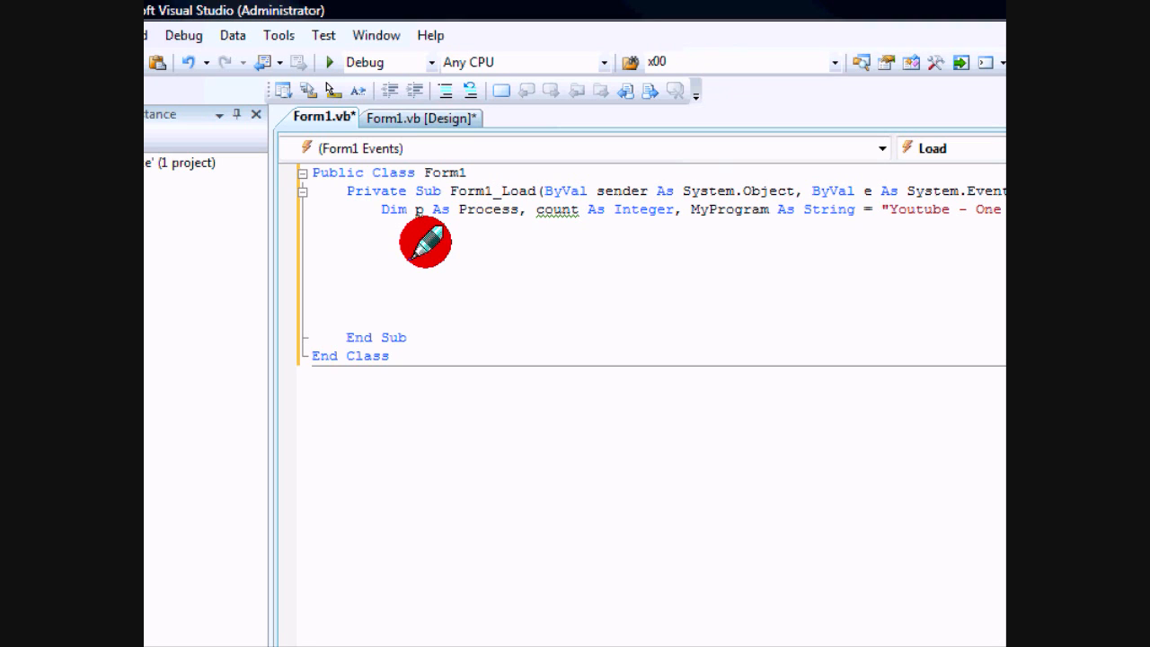
left_click(381, 247)
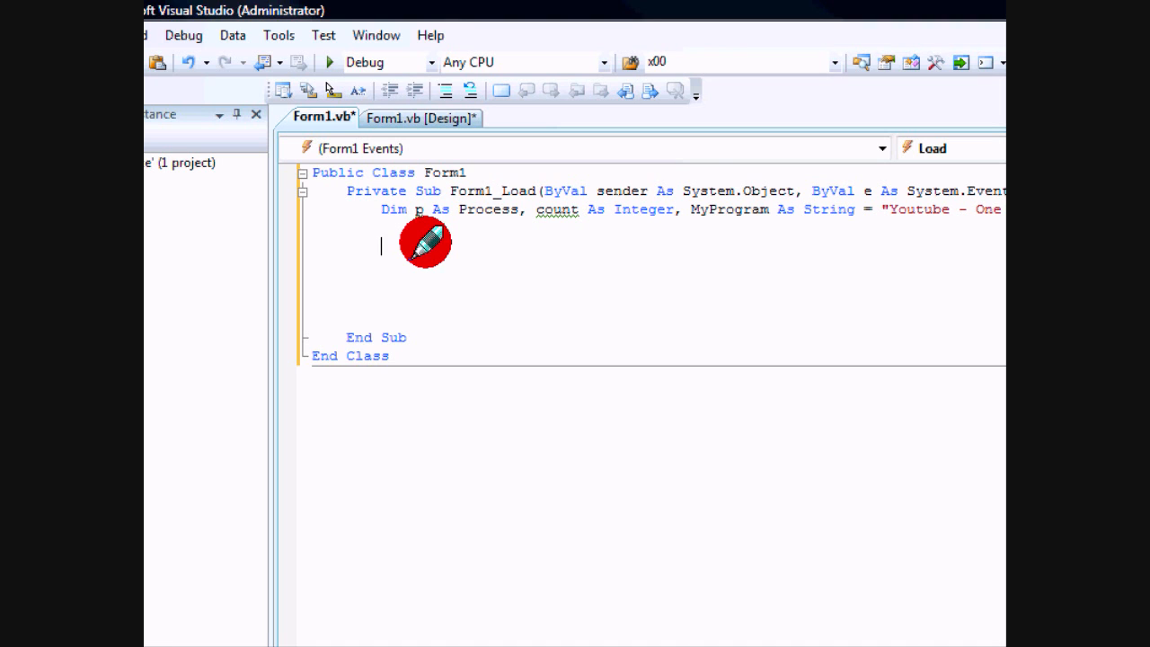
Step: Write a For Each p In Process.GetProcesses loop ending in Next p
type("For Each p i")
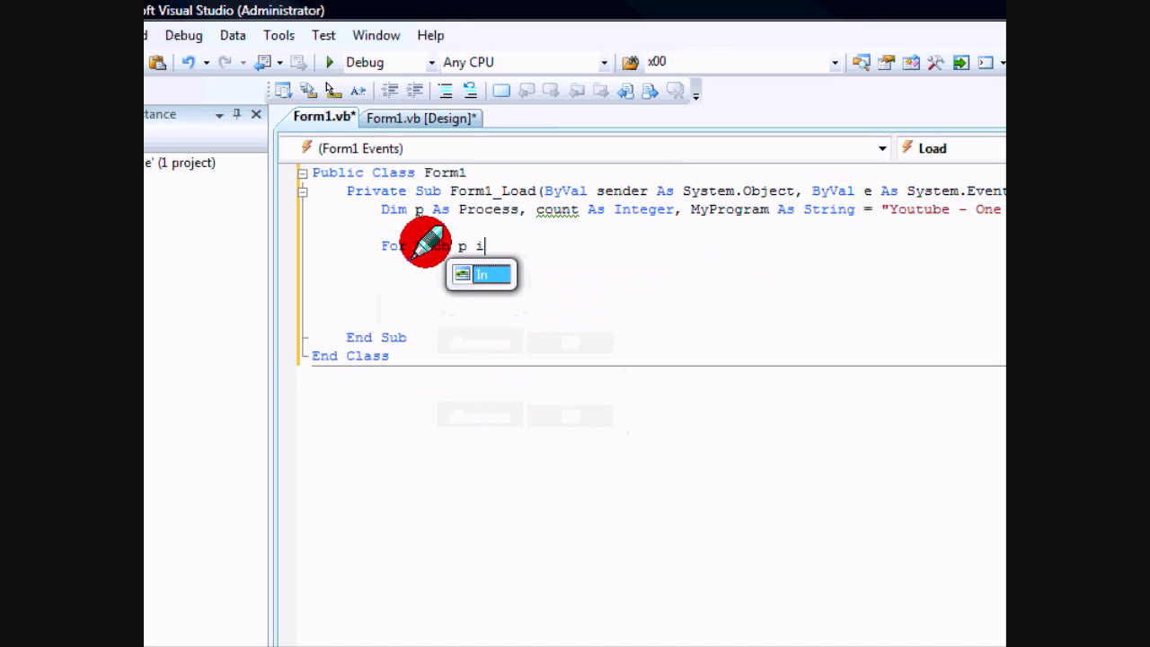
type("n")
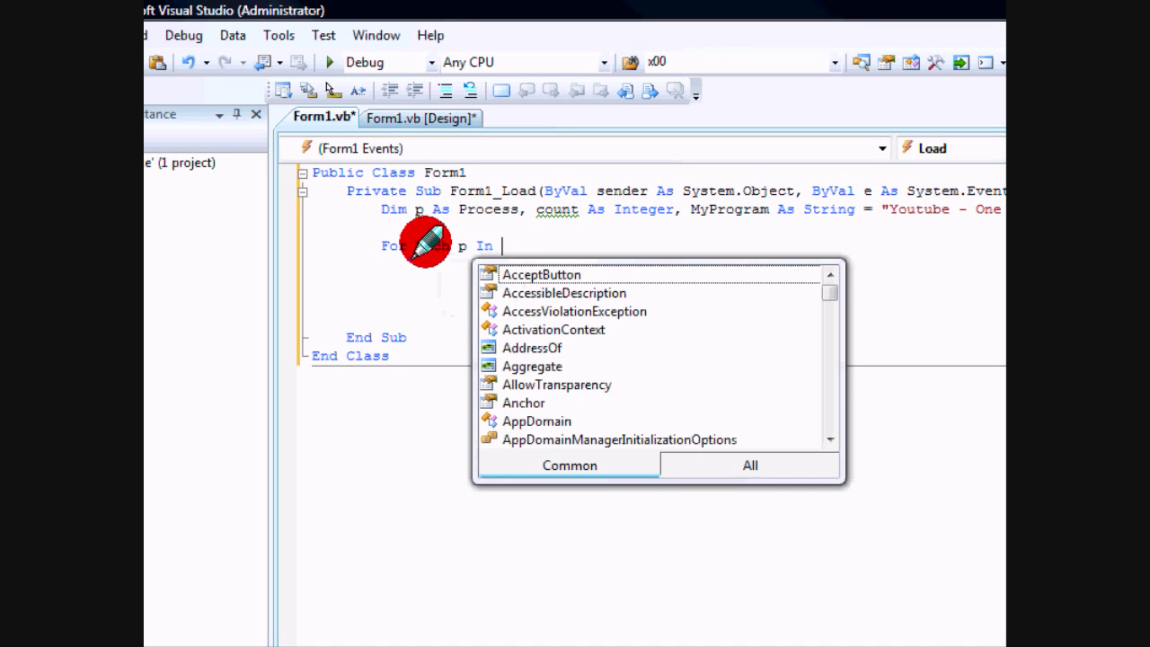
type("Process.g")
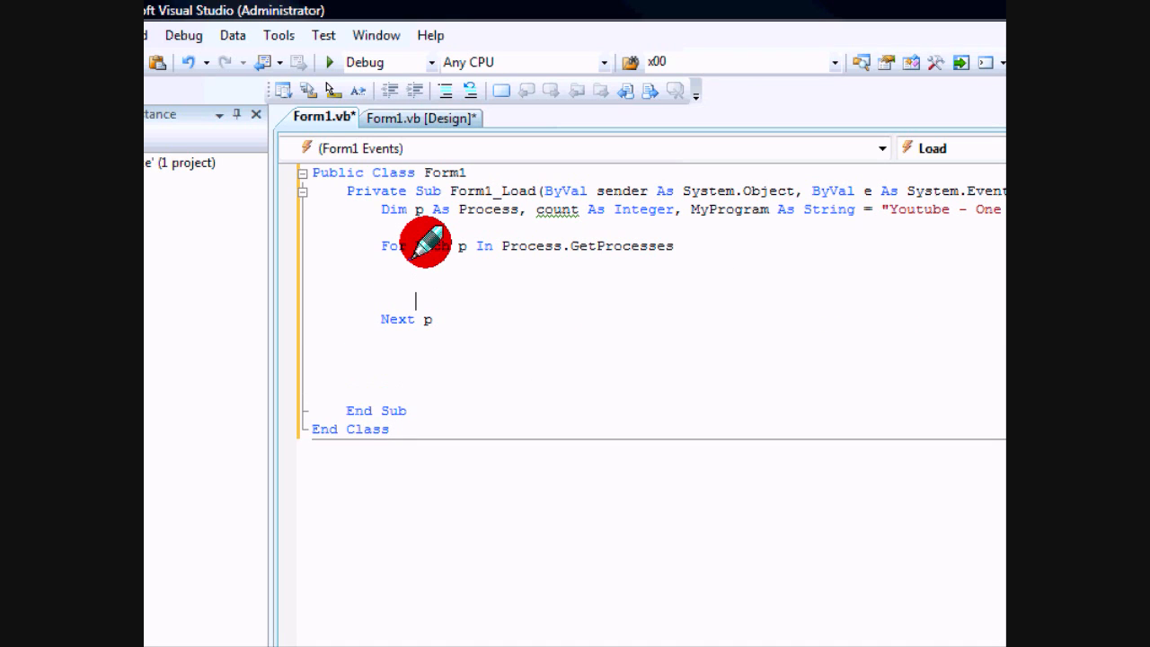
type("e")
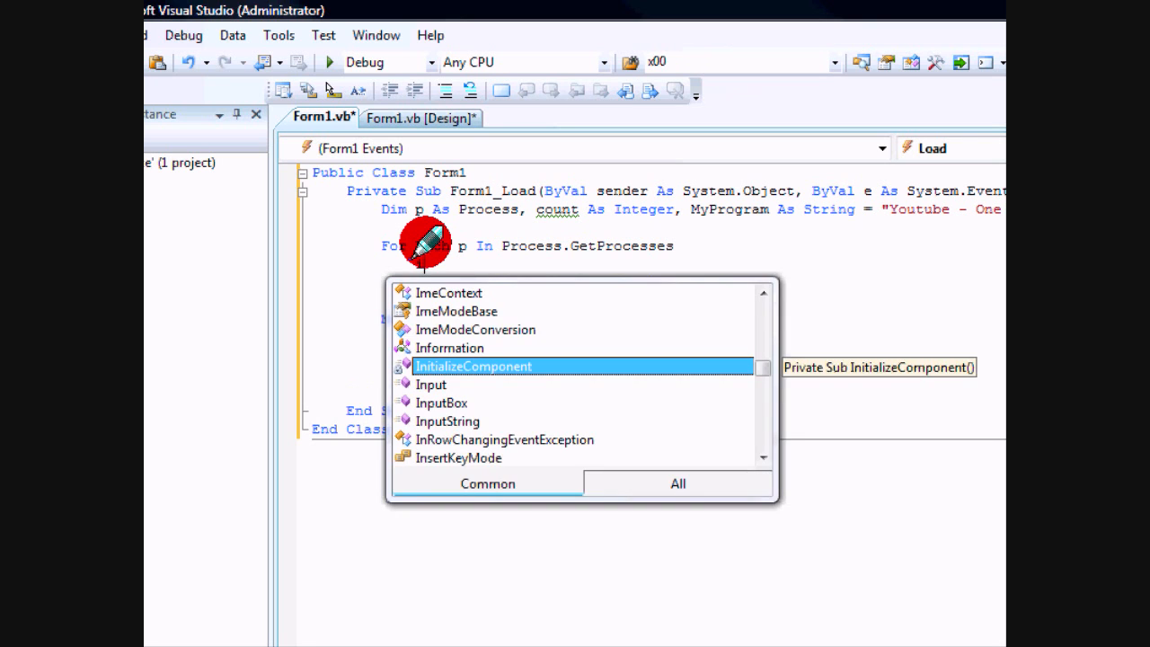
type("p.po")
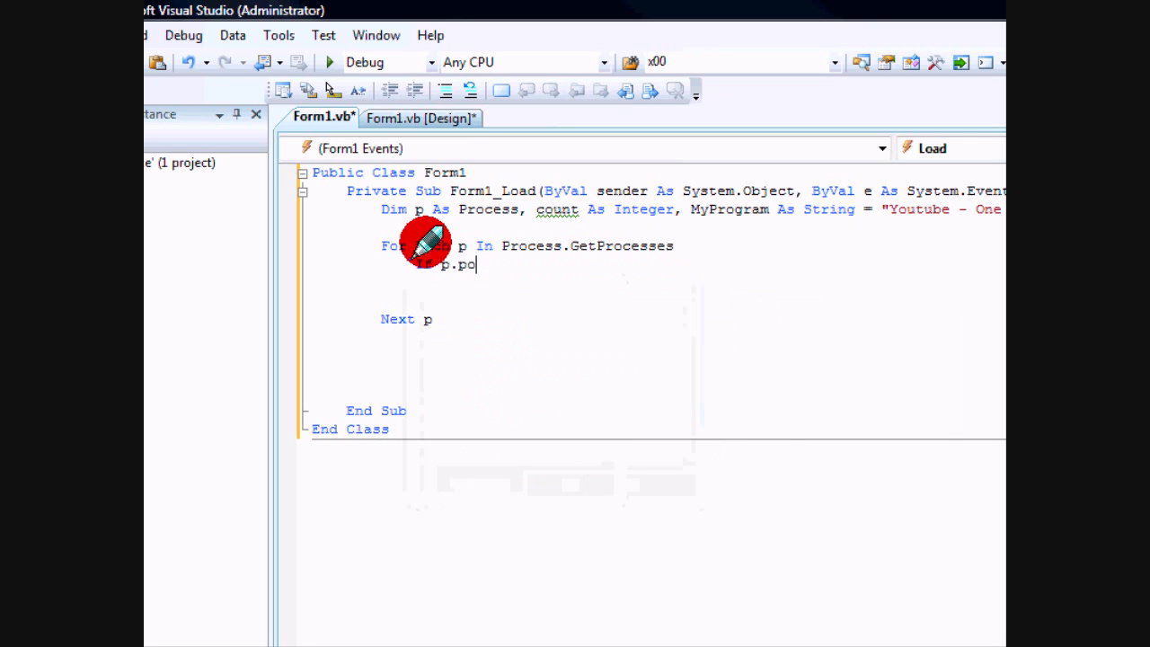
Step: Increment count when p.ProcessName equals MyProgram, remove blank lines, and begin If count > 1
type("rocessName = MyProgram Then")
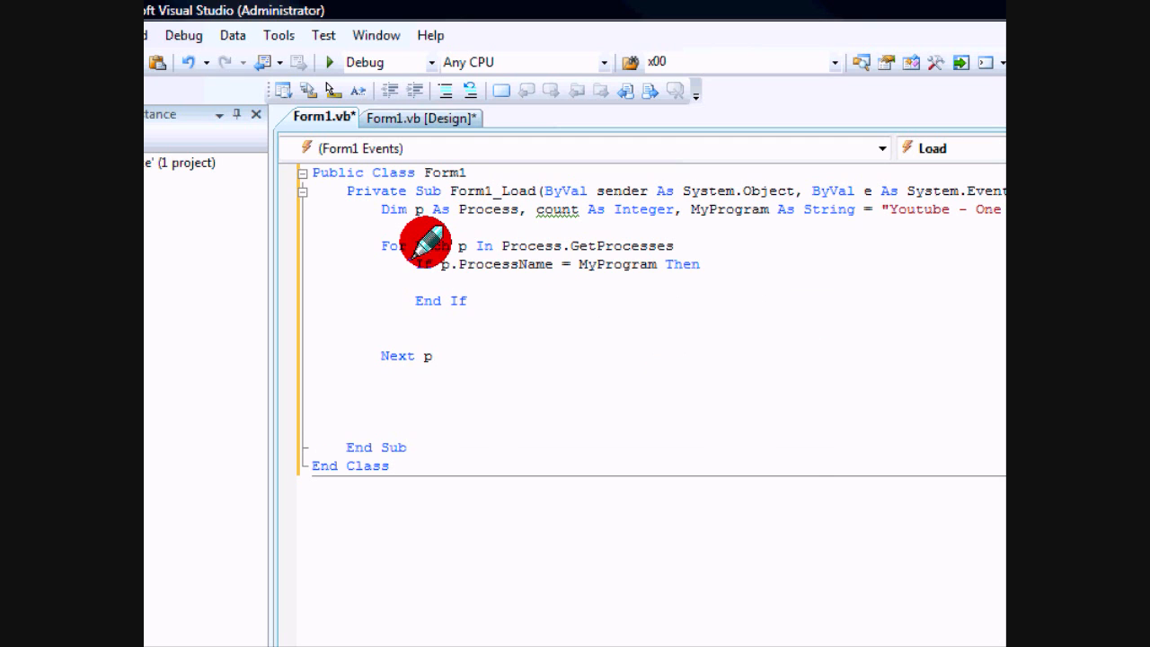
type("count + =")
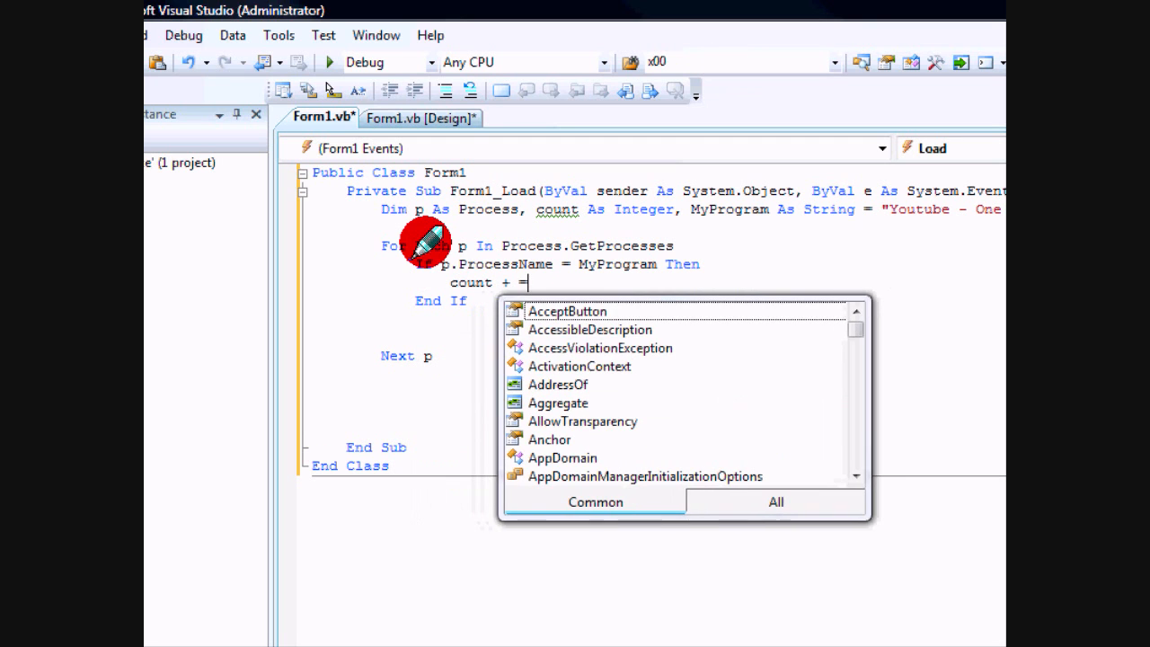
key("backspace")
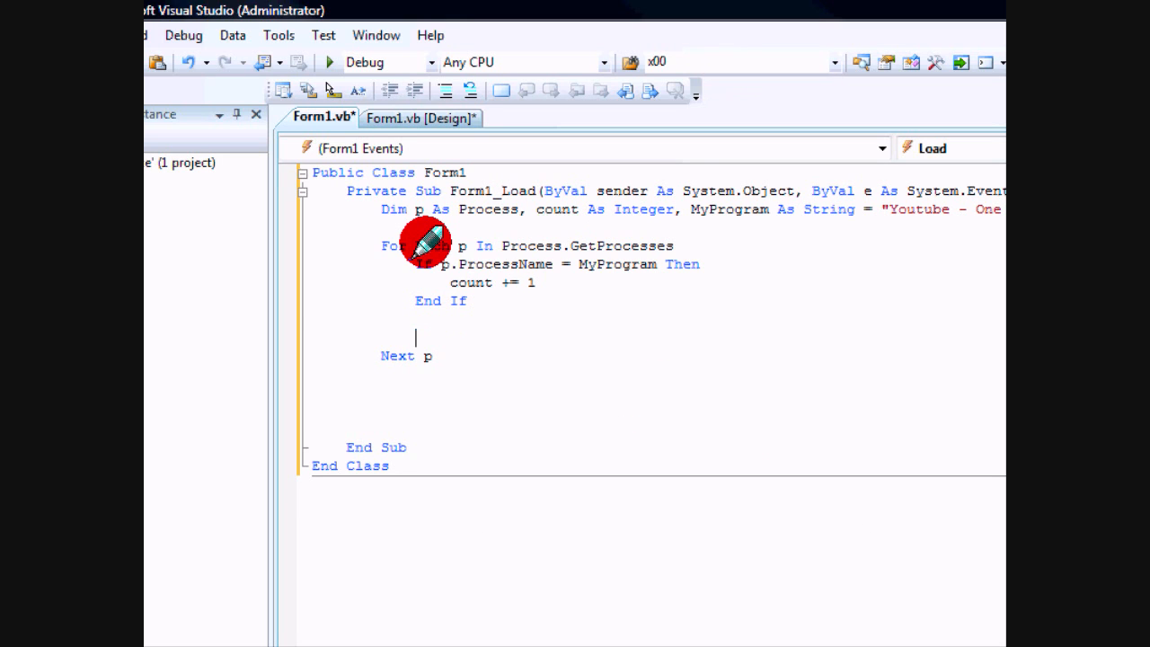
key("Backspace")
type("If count > 1")
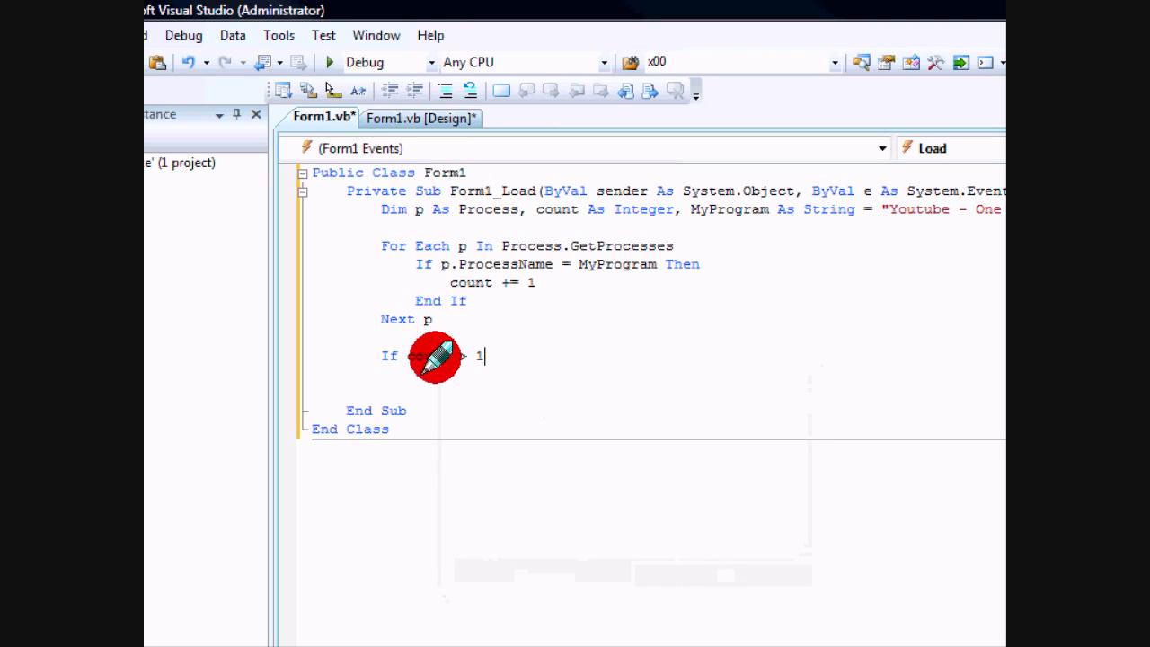
Step: Add Then, MsgBox("You can only run one instance of this program") and Application.Exit()
type("thje")
type("MsgBox(\"")
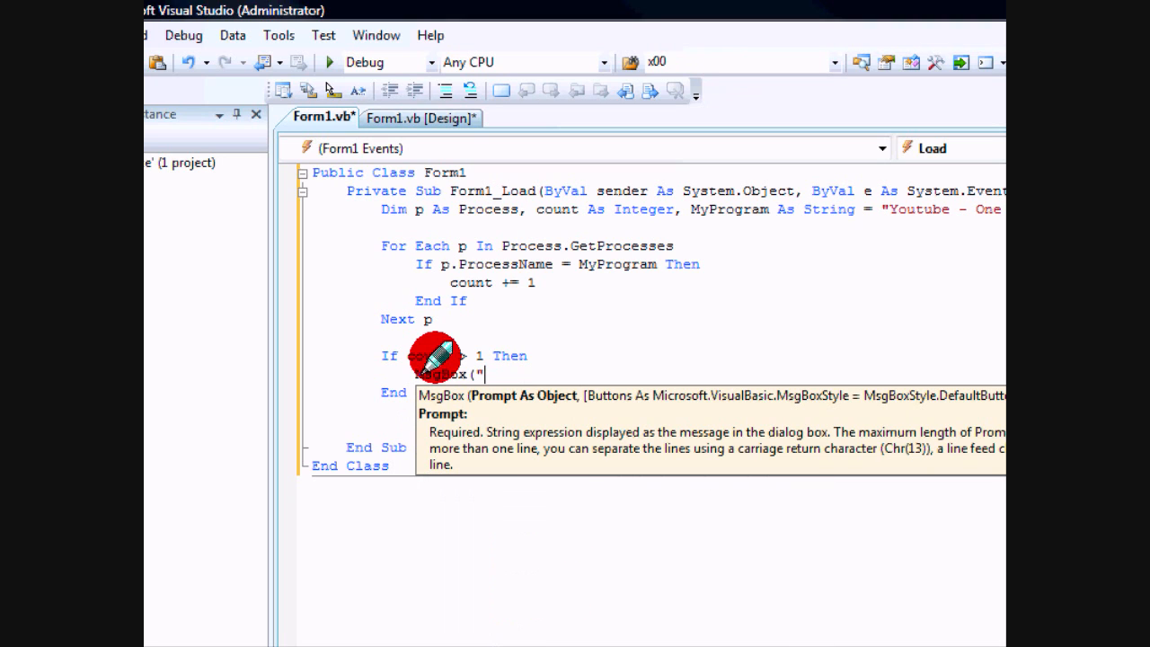
type("You can only")
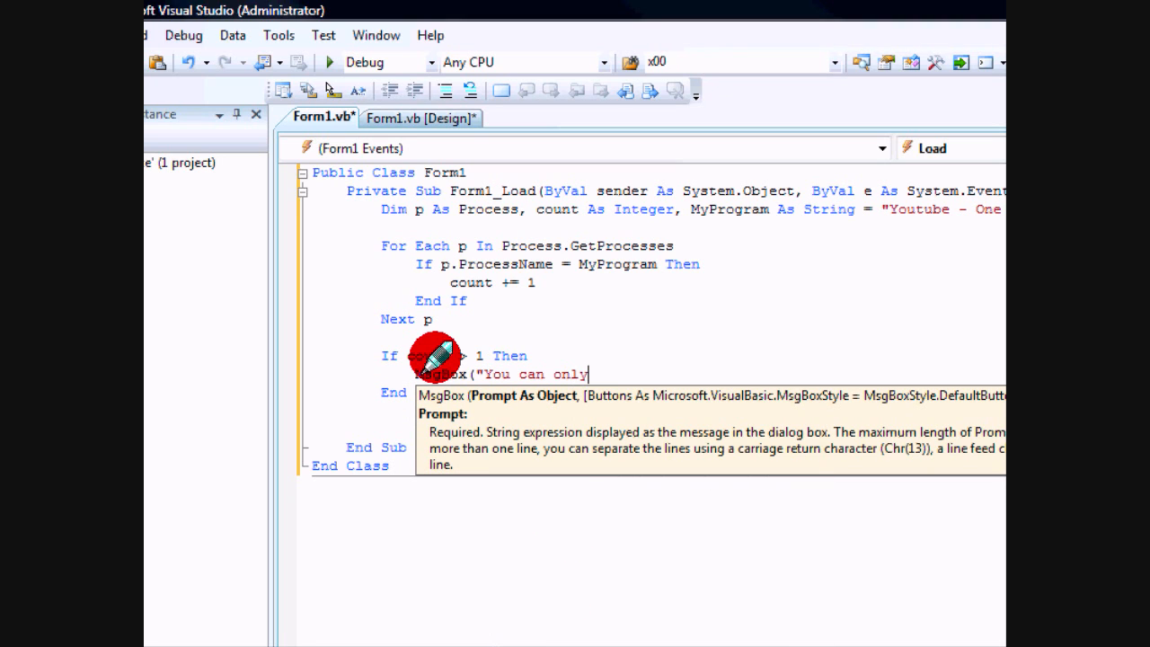
type("run one i")
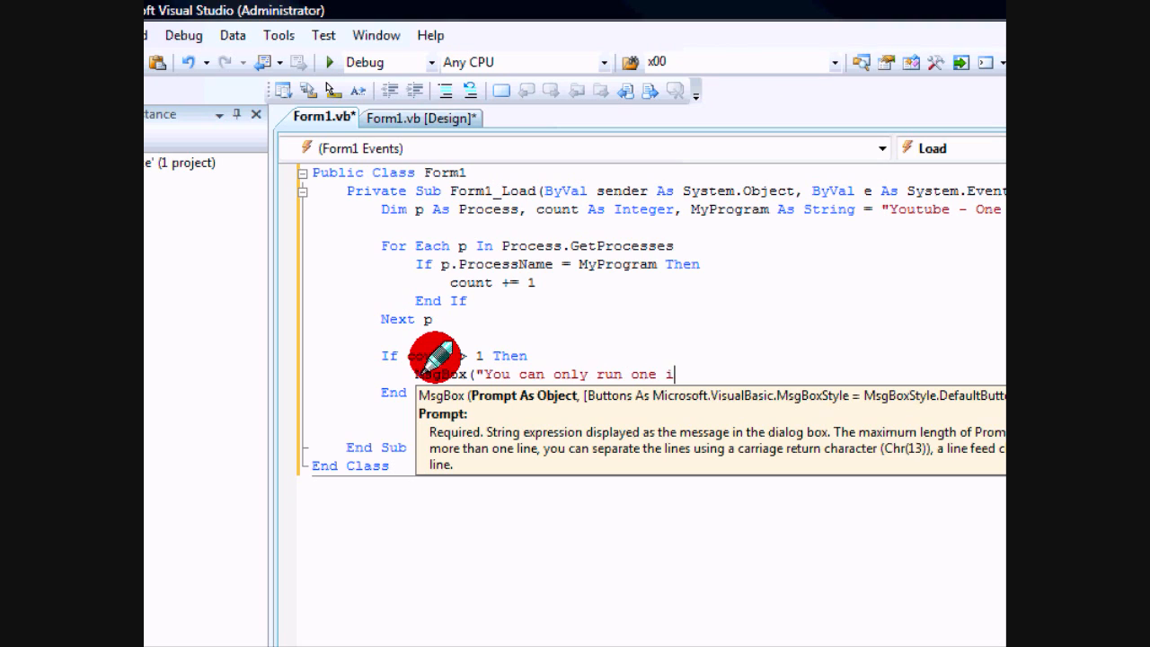
type("nstance of this program\")")
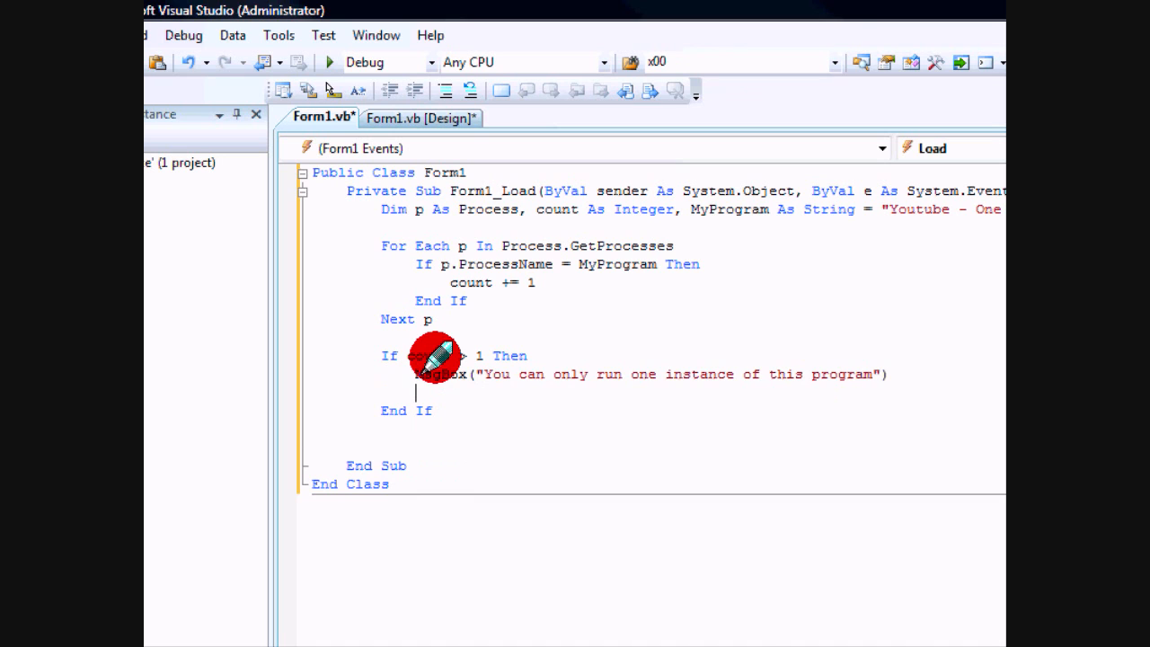
type("appli")
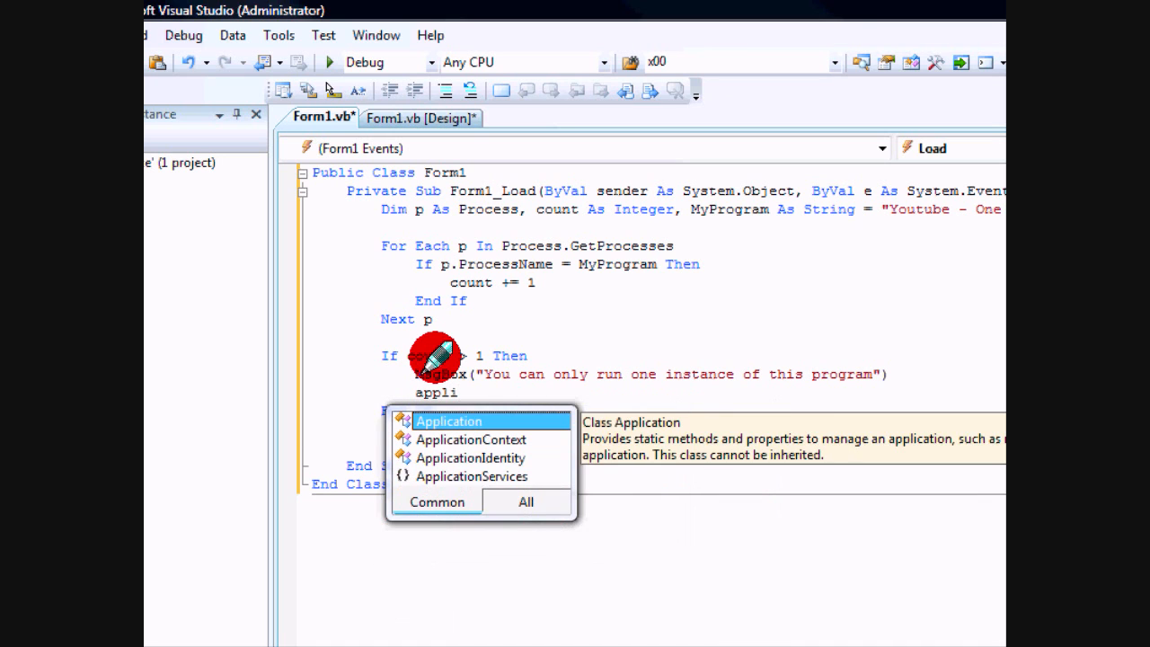
type("Application.Exit()")
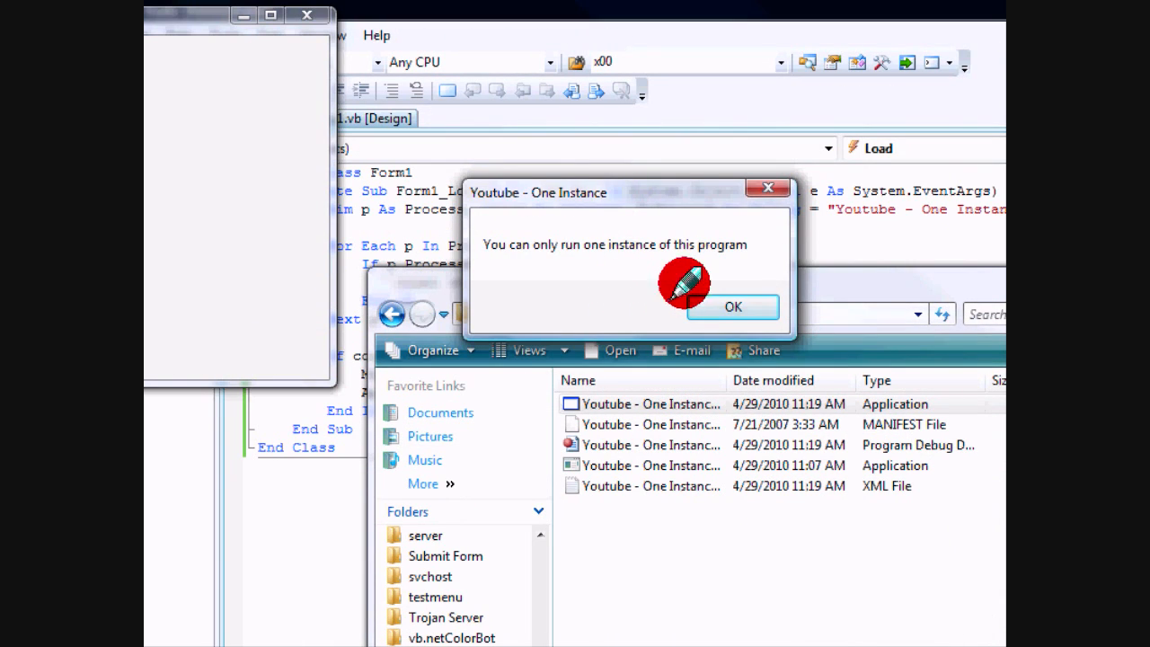
Step: Dismiss the one-instance warning shown by the second launch of the exe
left_click(732, 306)
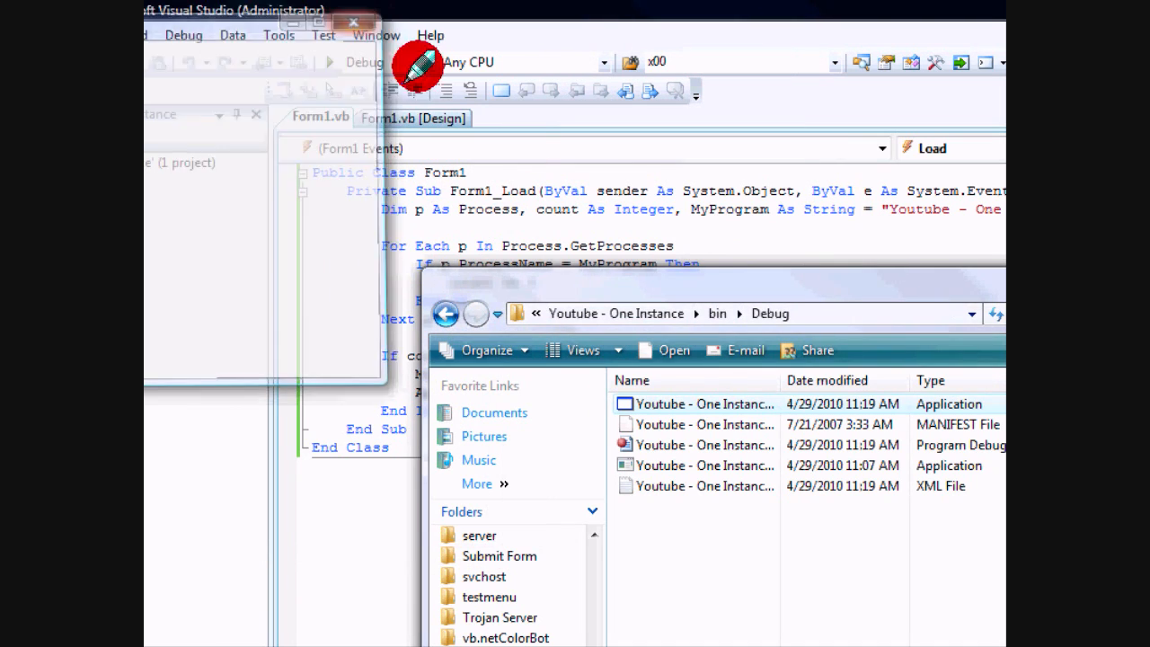